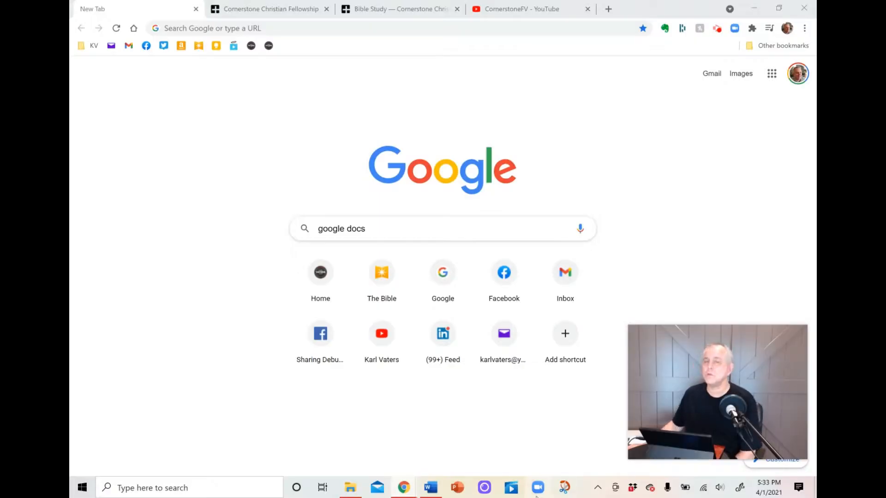
{"action": "mouse_move", "coordinate": [537, 488]}
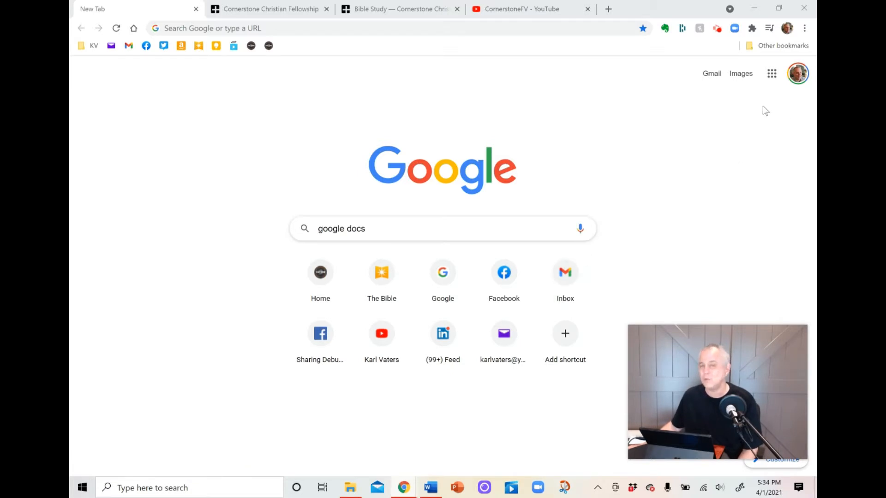
{"action": "mouse_move", "coordinate": [771, 74]}
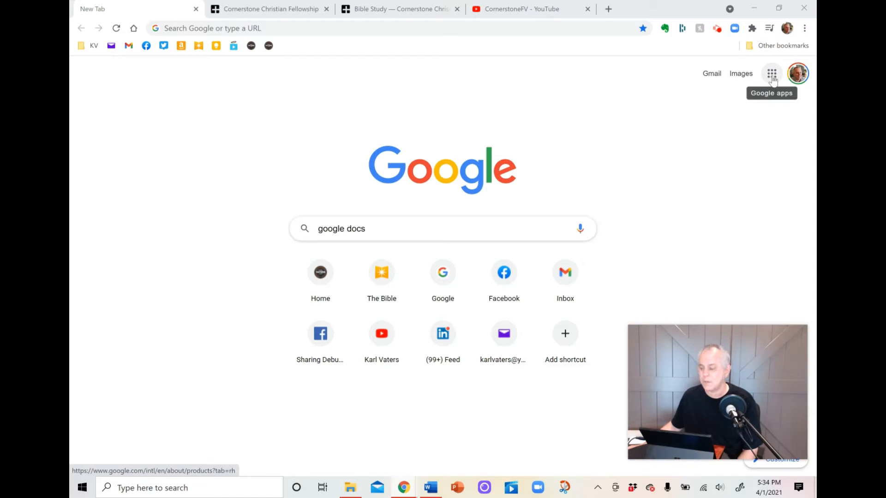
Reach Google's Docs product page from search, then look over the Slides product page.
{"action": "left_click", "coordinate": [771, 74]}
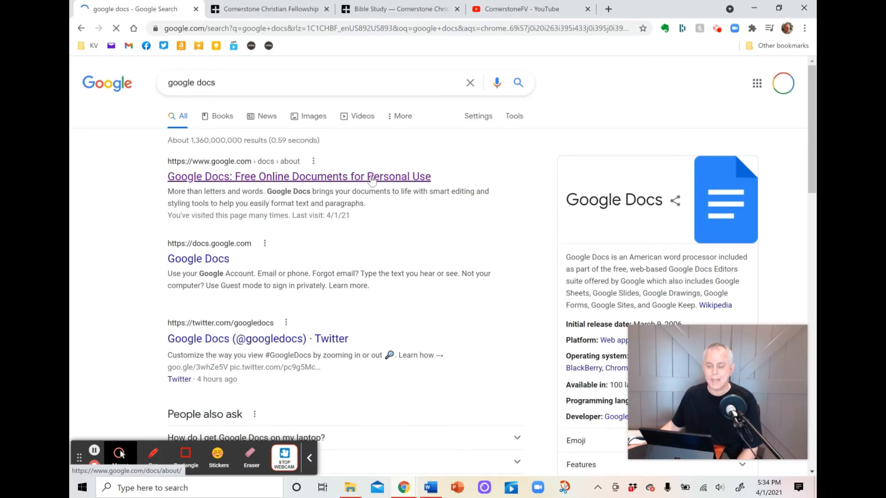
{"action": "left_click", "coordinate": [299, 176]}
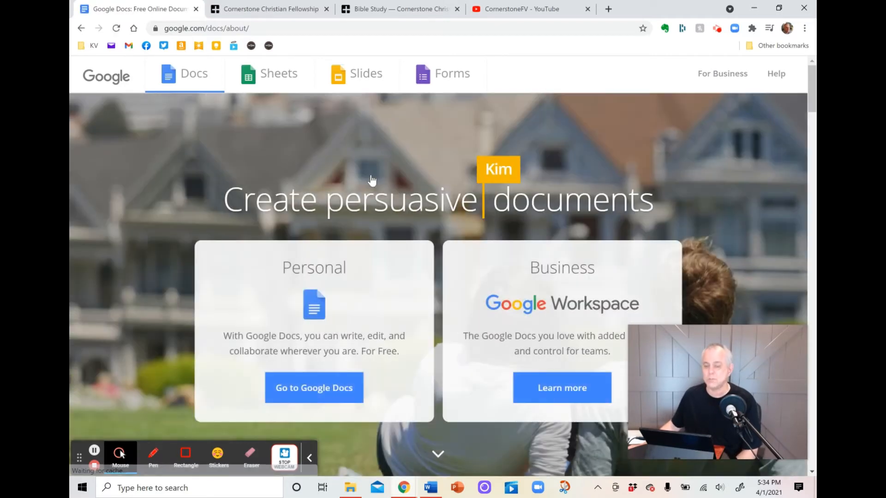
{"action": "mouse_move", "coordinate": [277, 74]}
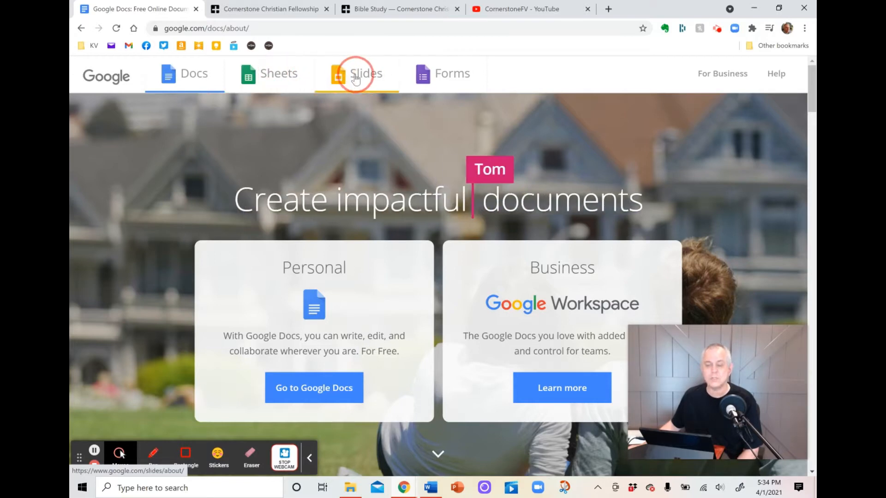
{"action": "left_click", "coordinate": [356, 74]}
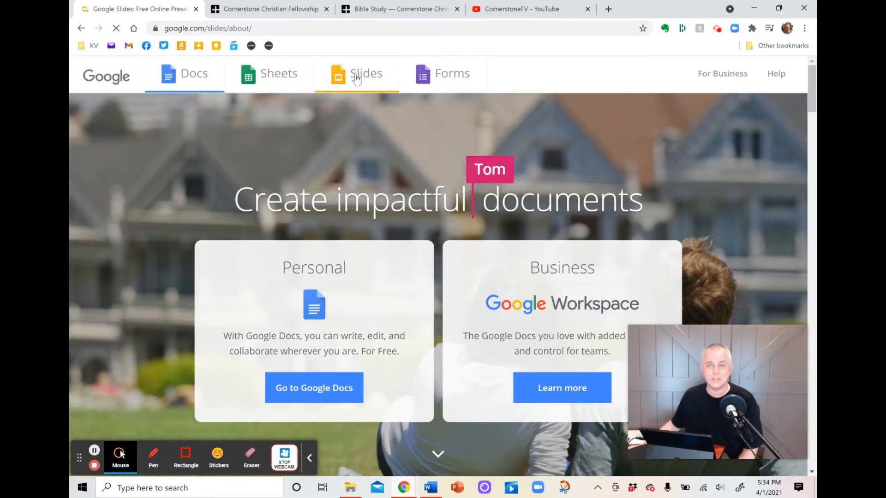
{"action": "left_click", "coordinate": [357, 74]}
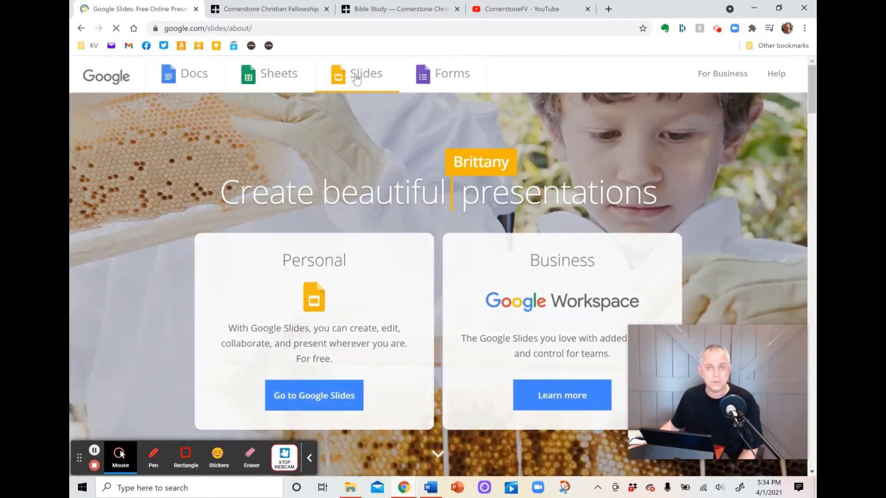
Look over the Forms product page and return to the Docs product page.
{"action": "left_click", "coordinate": [452, 74]}
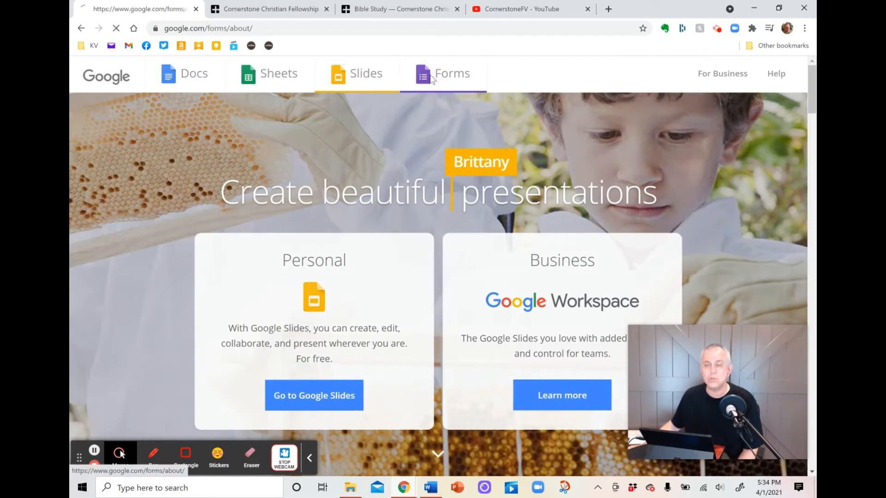
{"action": "left_click", "coordinate": [452, 74]}
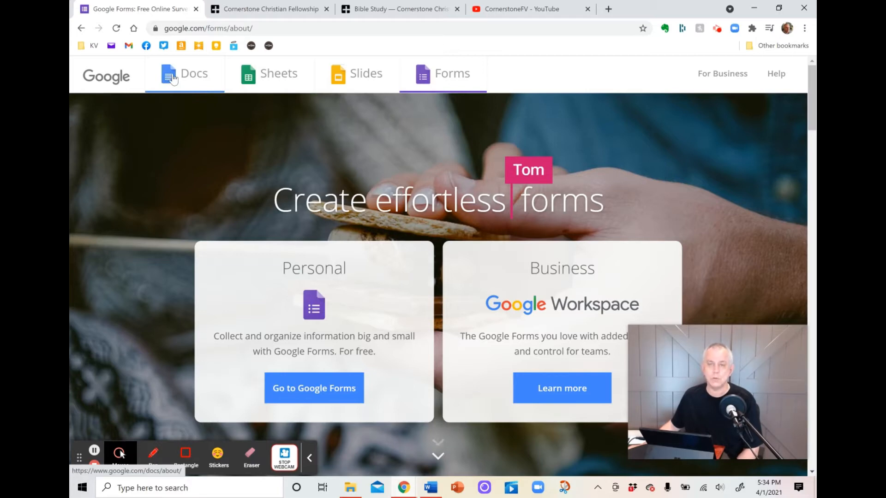
{"action": "left_click", "coordinate": [193, 74]}
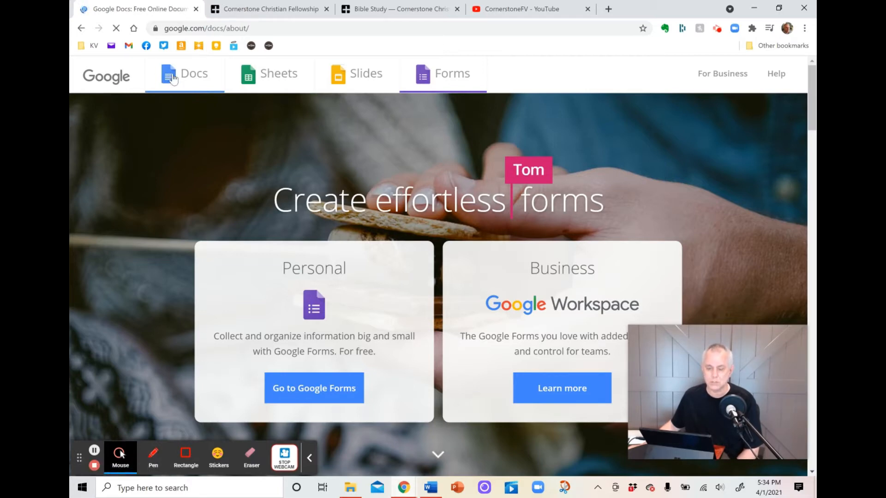
{"action": "left_click", "coordinate": [193, 74]}
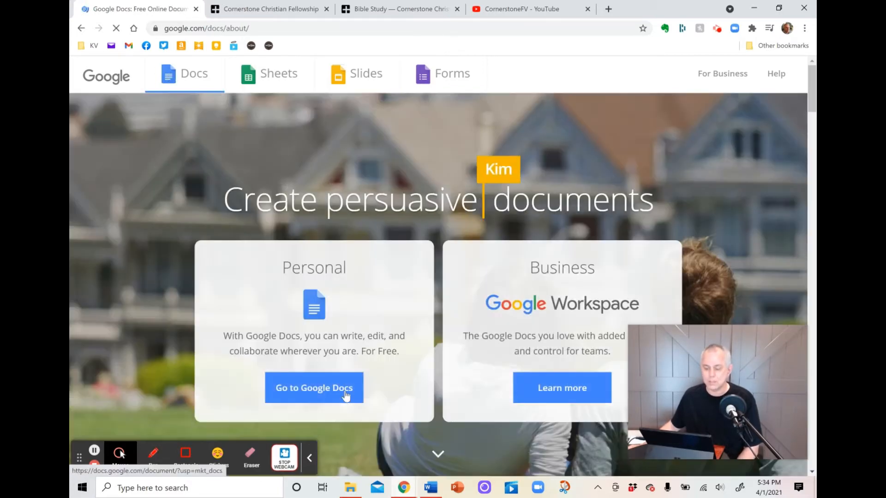
Go to the Docs home page and create a new blank document.
{"action": "left_click", "coordinate": [314, 387]}
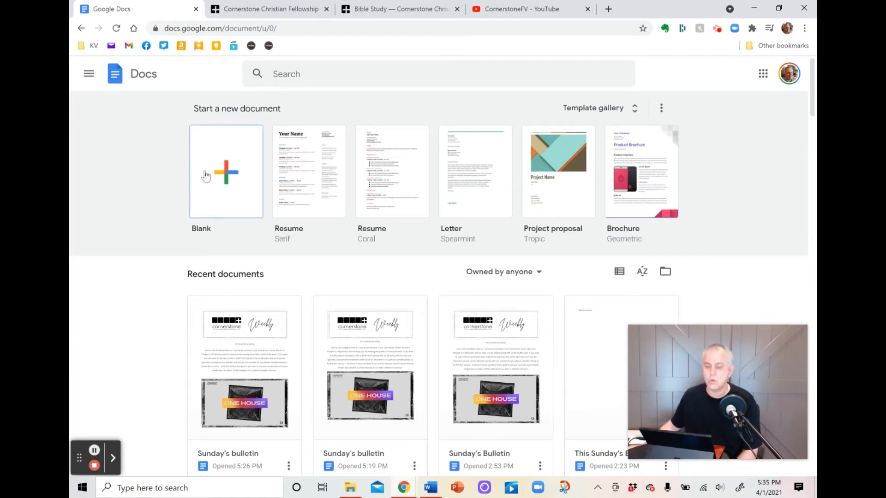
{"action": "left_click", "coordinate": [225, 171]}
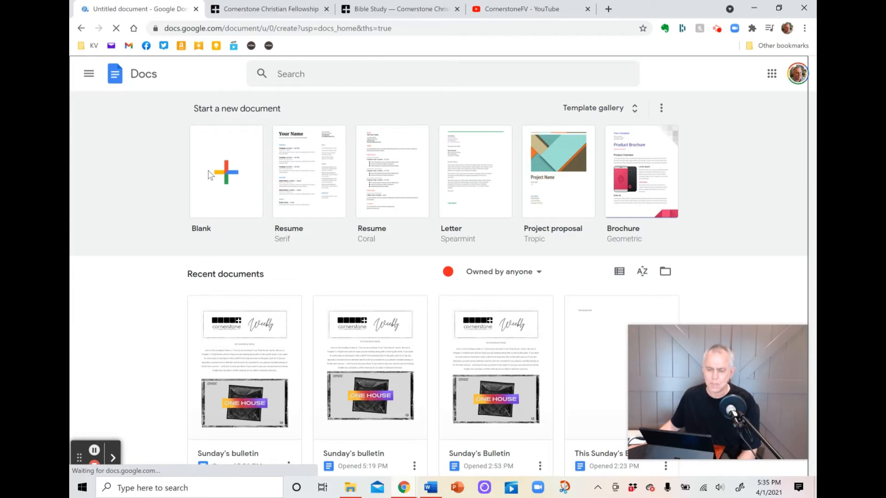
{"action": "left_click", "coordinate": [225, 172]}
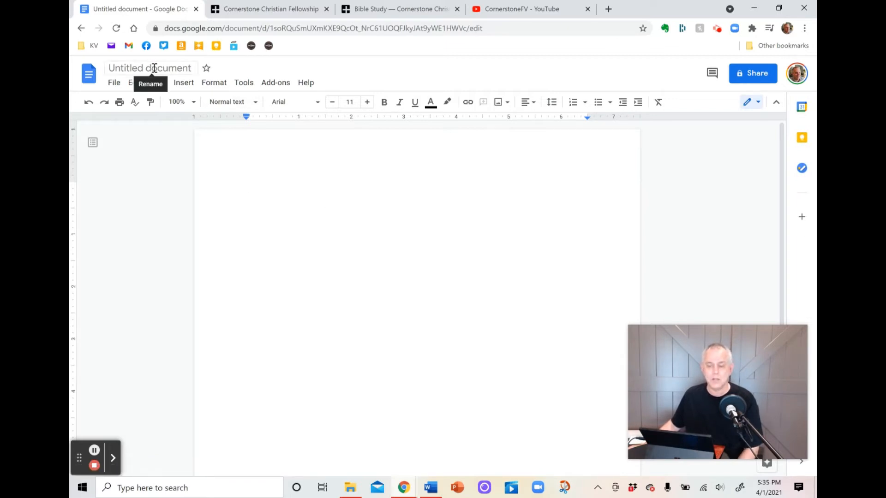
Rename the untitled document to 'Sunday's Bulletin'.
{"action": "left_click", "coordinate": [149, 67]}
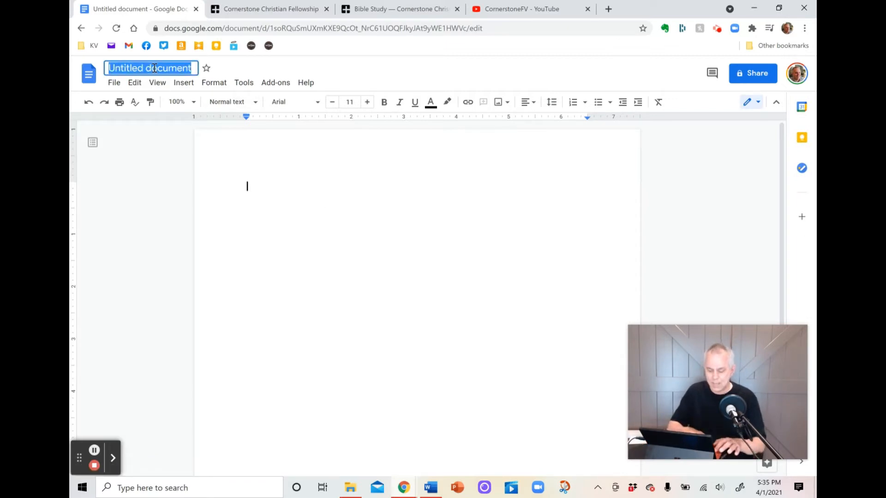
{"action": "type", "text": "Sunday"}
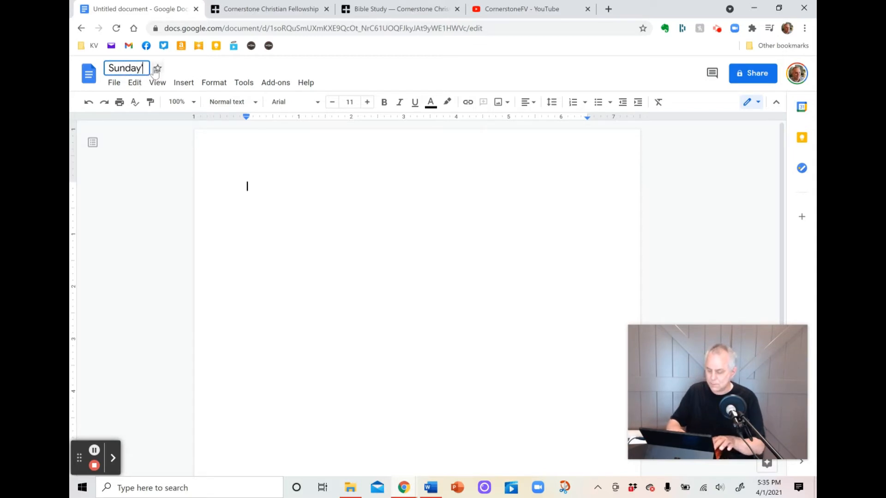
{"action": "type", "text": "'s Bulletin"}
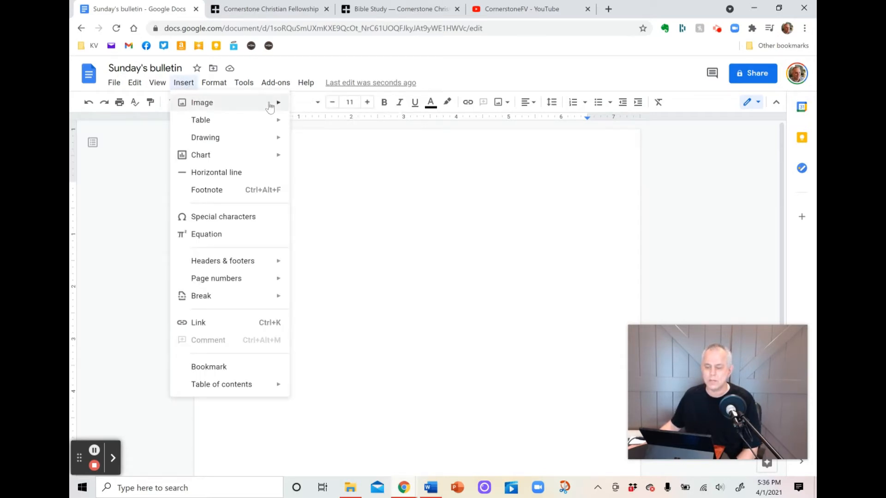
Upload the Cornerstone Weekly header image to the top of the bulletin.
{"action": "left_click", "coordinate": [353, 173]}
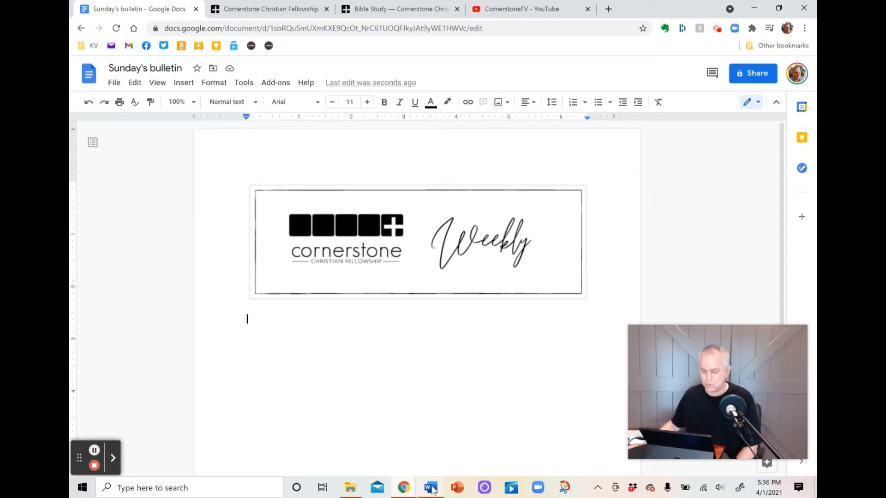
Switch to Word and copy the selected announcement and Online Bible Study text.
{"action": "left_click", "coordinate": [430, 487]}
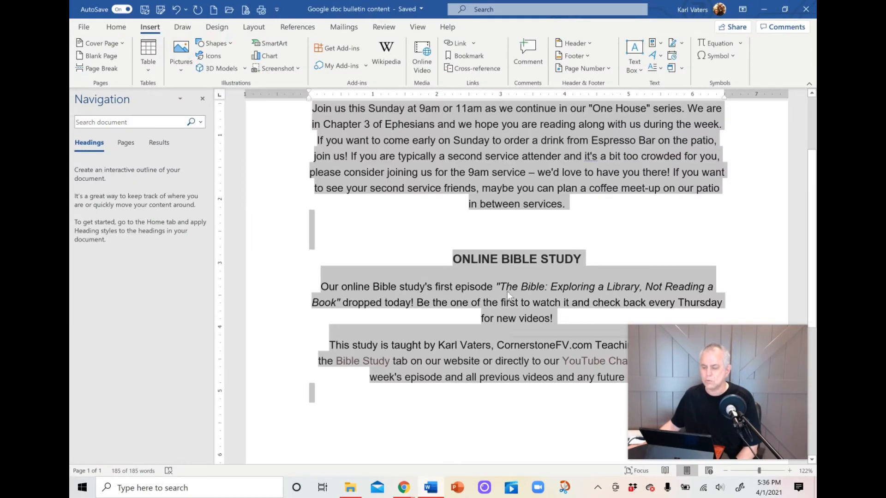
{"action": "right_click", "coordinate": [509, 294]}
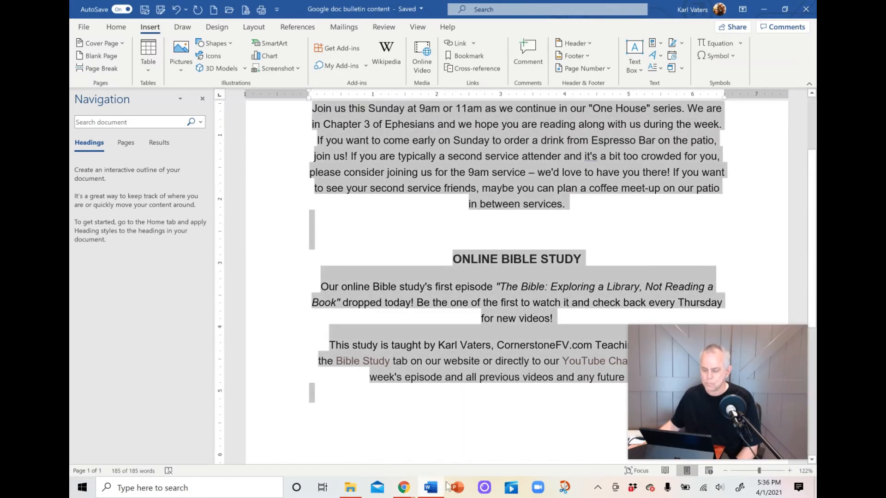
Return to the Docs bulletin and paste the copied text beneath the header image.
{"action": "left_click", "coordinate": [402, 487]}
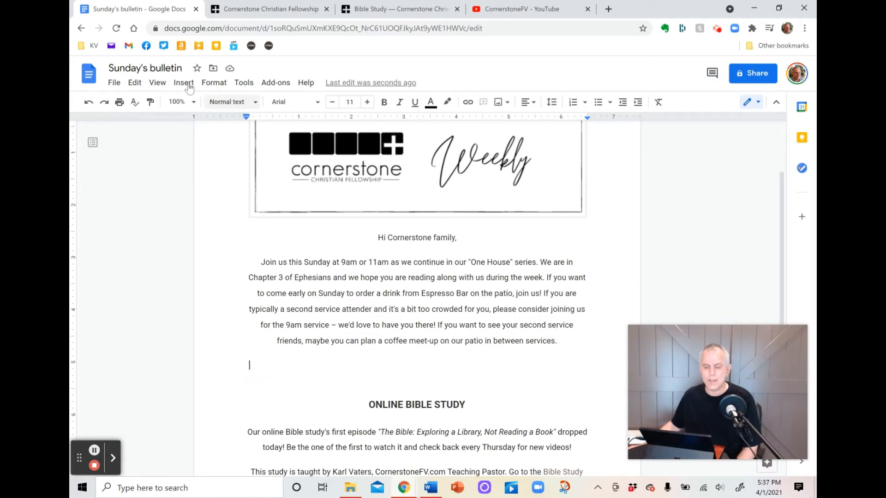
Insert the One House series logo after the Sunday service announcement.
{"action": "left_click", "coordinate": [182, 82]}
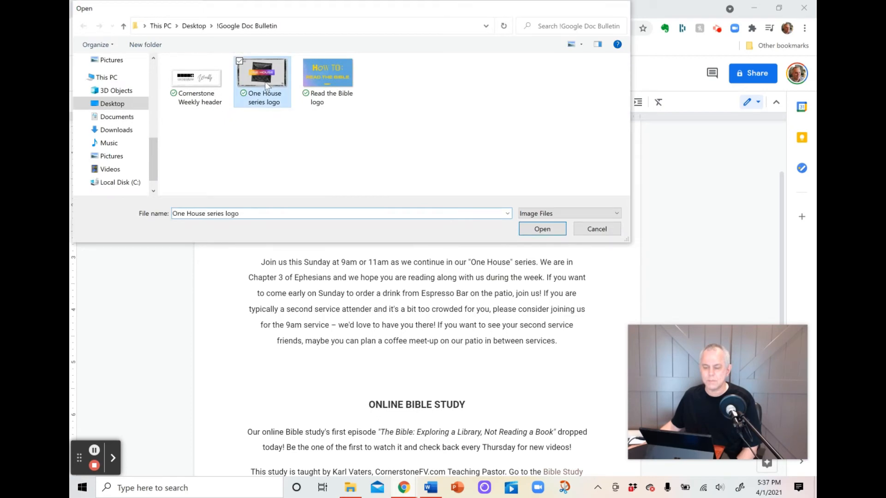
{"action": "left_click", "coordinate": [541, 229]}
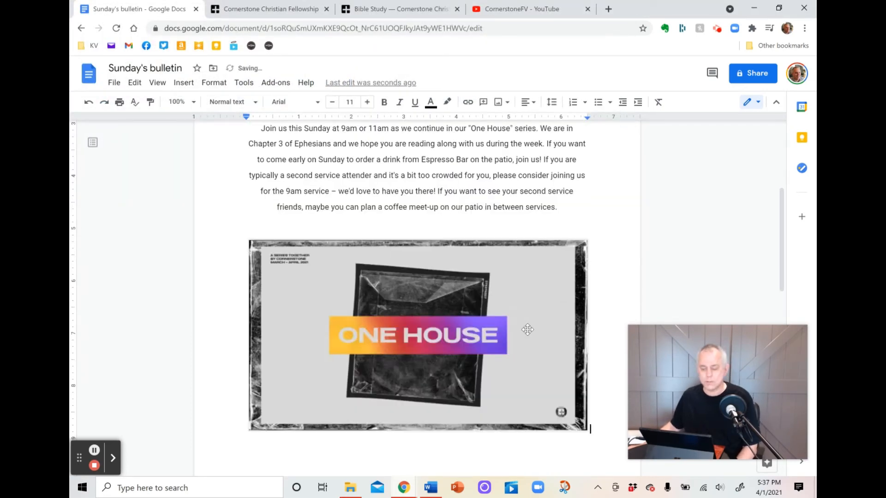
{"action": "scroll", "scroll_direction": "down", "scroll_amount": 3}
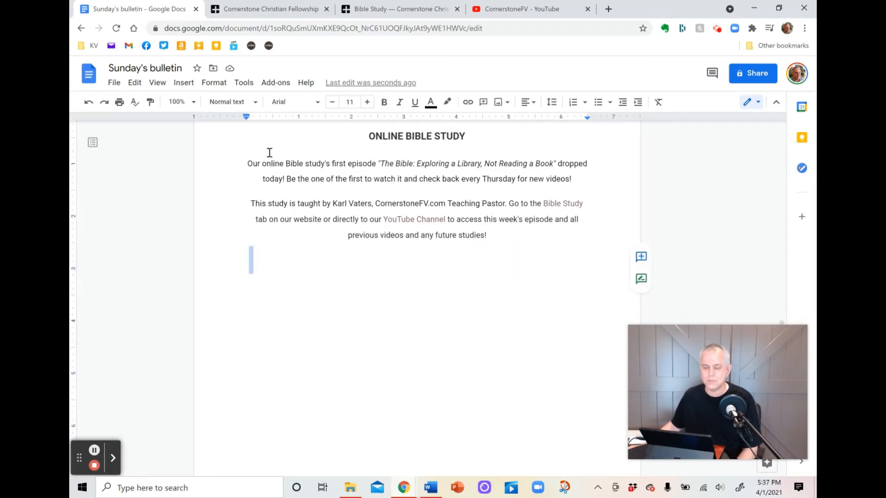
Insert the Read the Bible logo below the Online Bible Study text.
{"action": "left_click", "coordinate": [184, 82]}
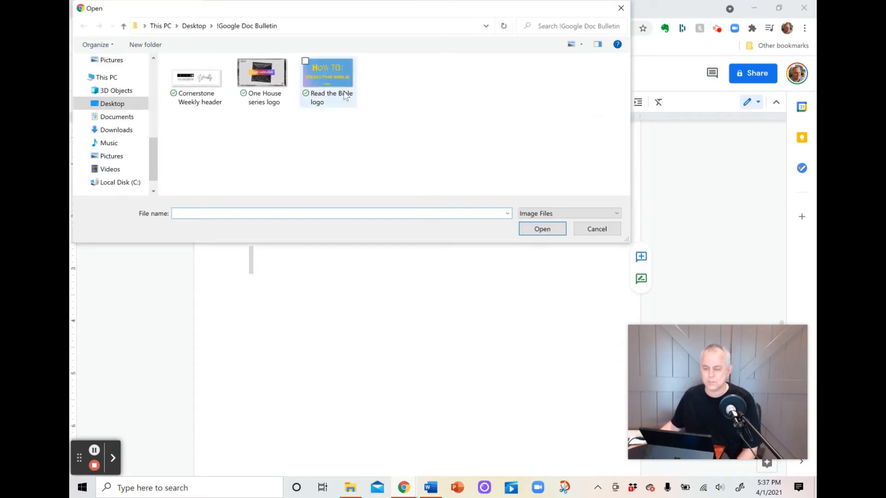
{"action": "left_click", "coordinate": [540, 229]}
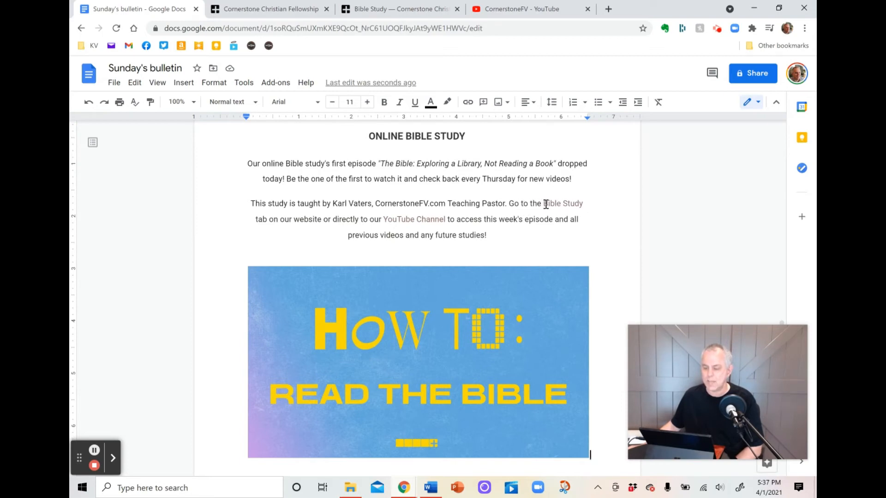
Copy the cornerstonefv.com/biblestudy URL and select the words 'Bible Study' in the bulletin.
{"action": "double_click", "coordinate": [560, 203]}
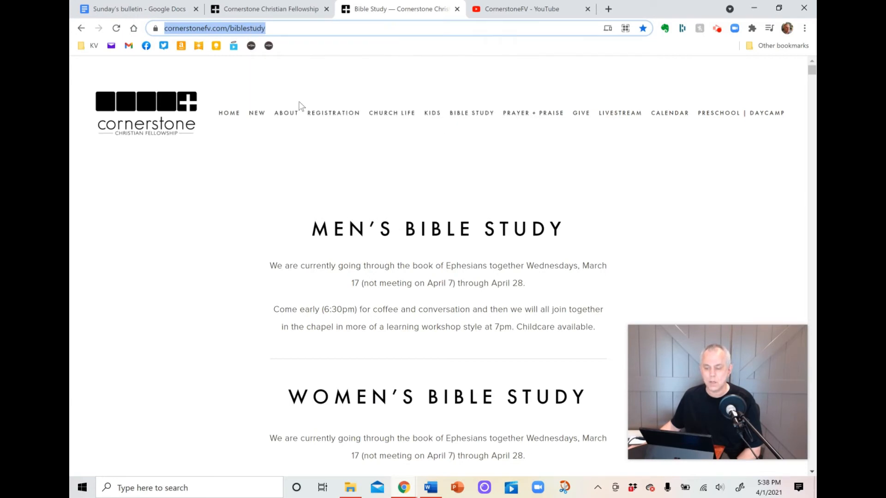
{"action": "left_click", "coordinate": [139, 8]}
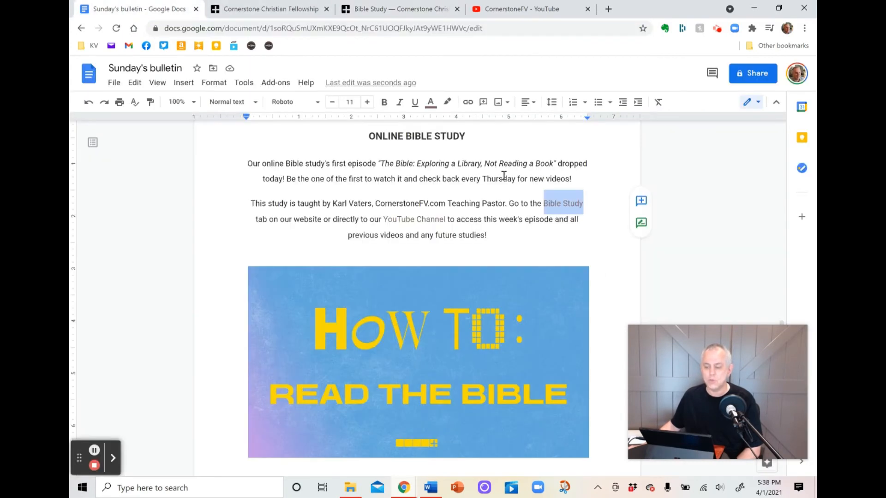
{"action": "left_click", "coordinate": [113, 458]}
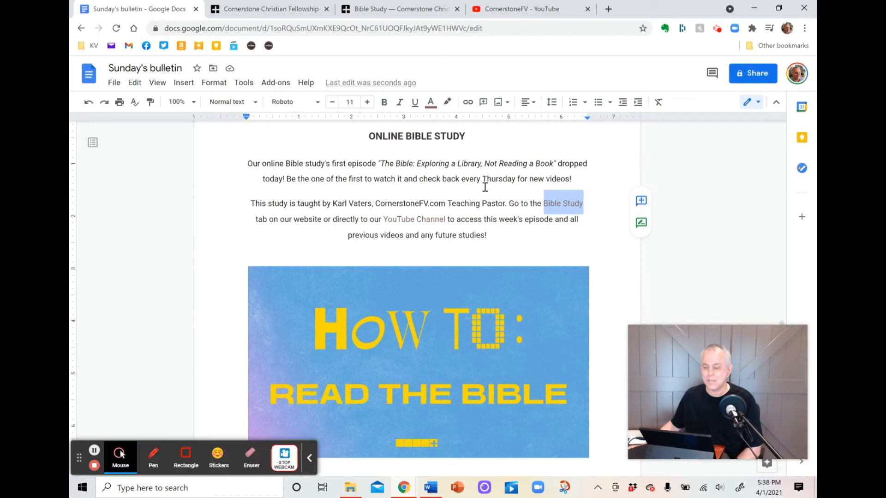
{"action": "mouse_move", "coordinate": [569, 203]}
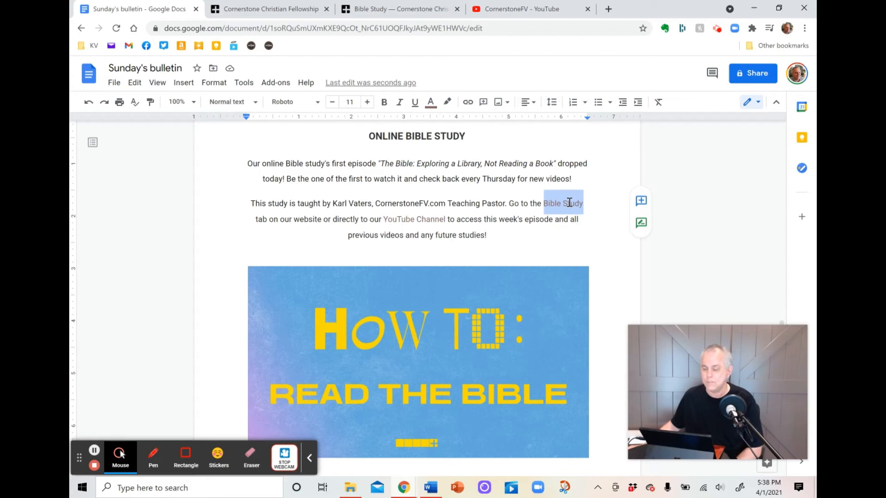
Link 'Bible Study' to the church's Bible study web page.
{"action": "right_click", "coordinate": [567, 203]}
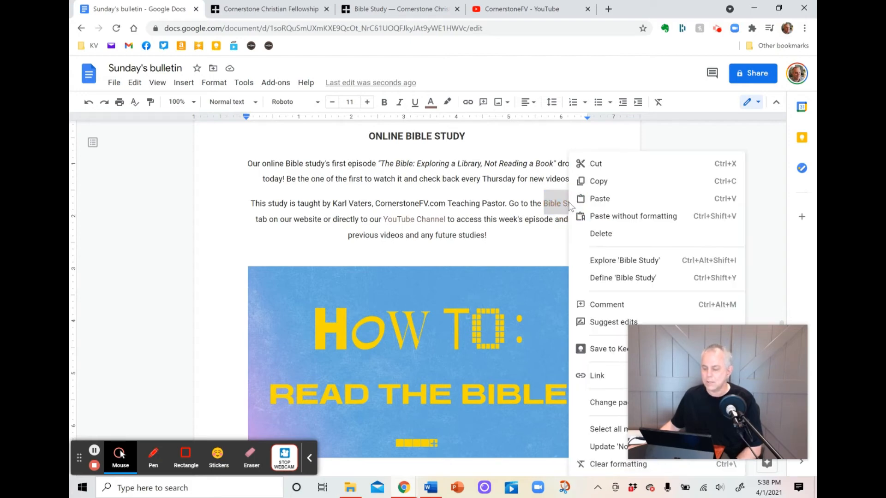
{"action": "left_click", "coordinate": [597, 376]}
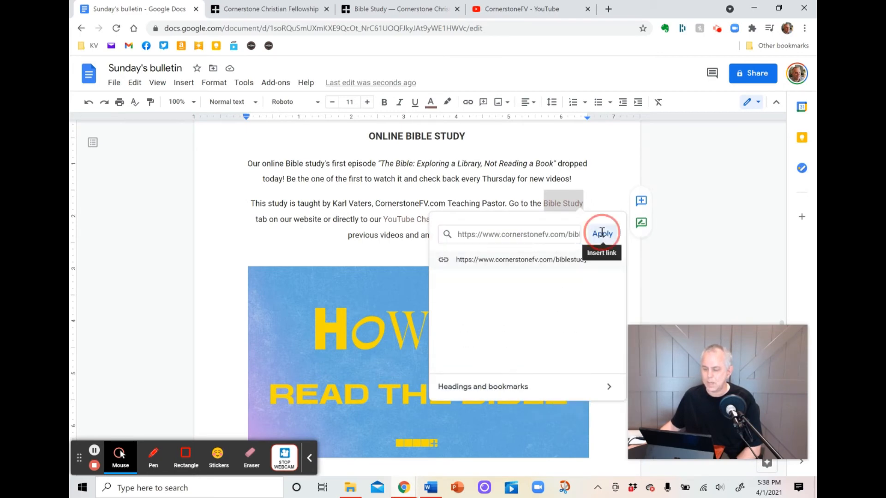
{"action": "left_click", "coordinate": [602, 234]}
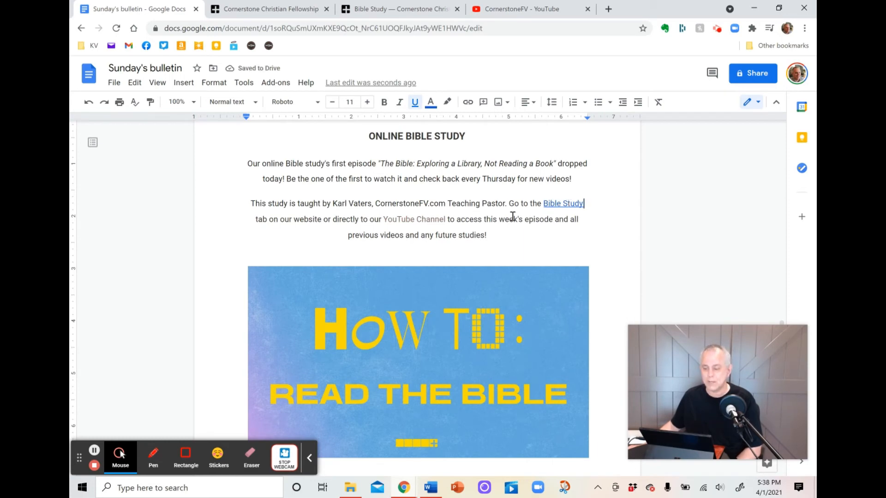
{"action": "left_click", "coordinate": [445, 220]}
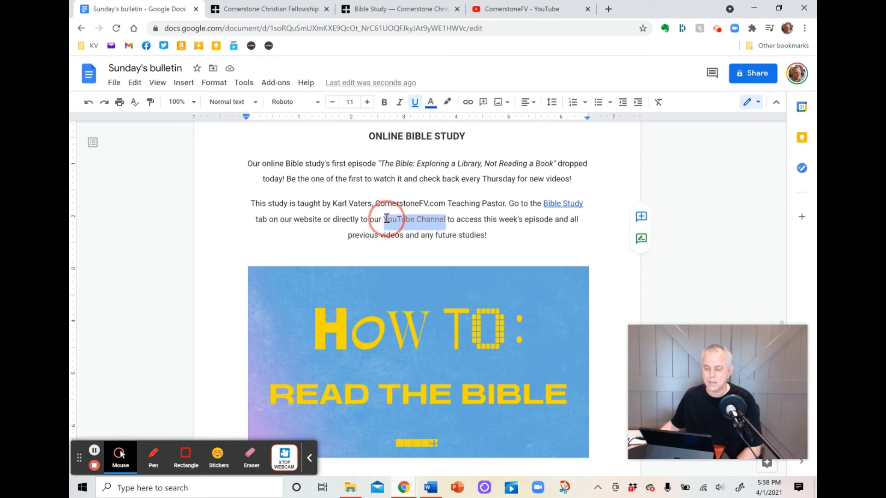
Copy the CornerstoneFV YouTube channel URL and link 'YouTube Channel' to it.
{"action": "left_click", "coordinate": [519, 9]}
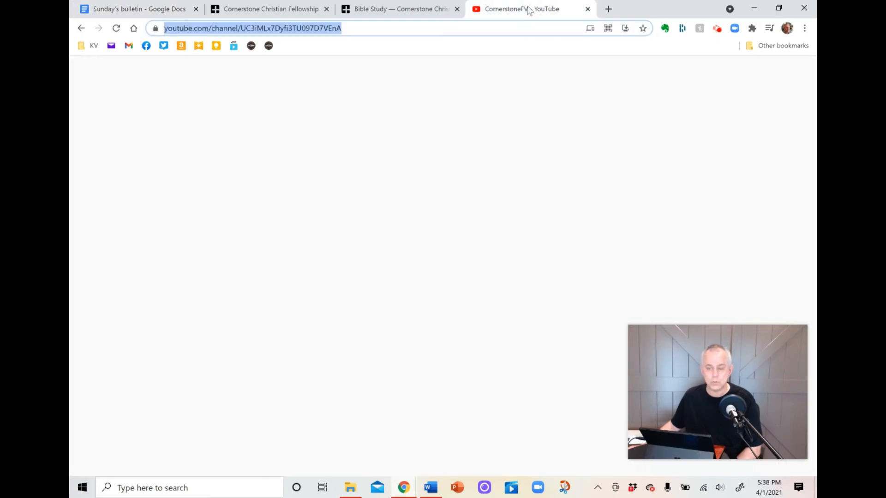
{"action": "right_click", "coordinate": [248, 28]}
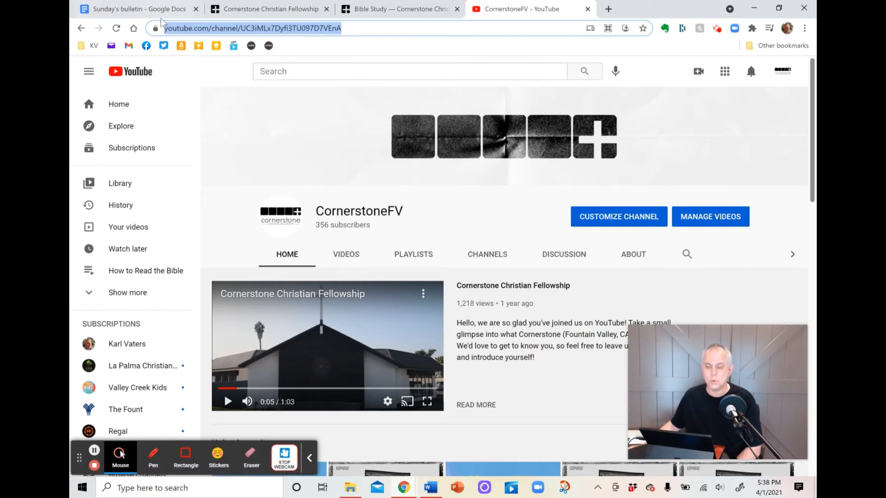
{"action": "left_click", "coordinate": [135, 8]}
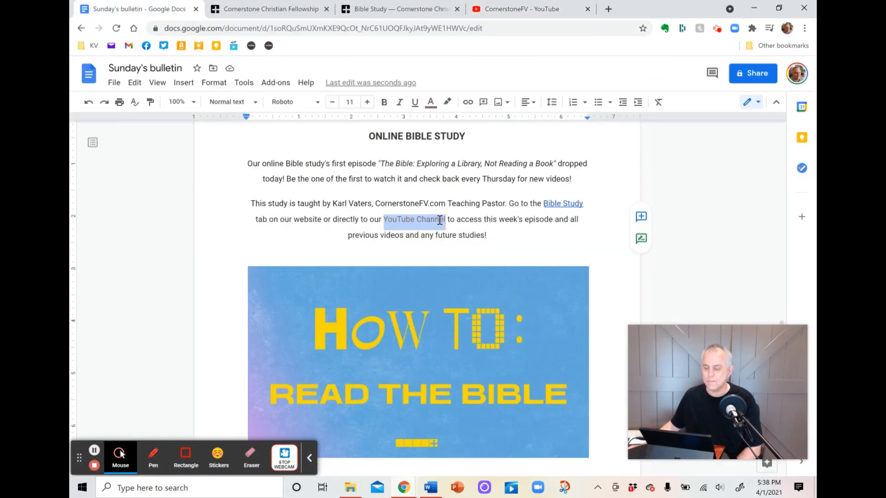
{"action": "right_click", "coordinate": [413, 219]}
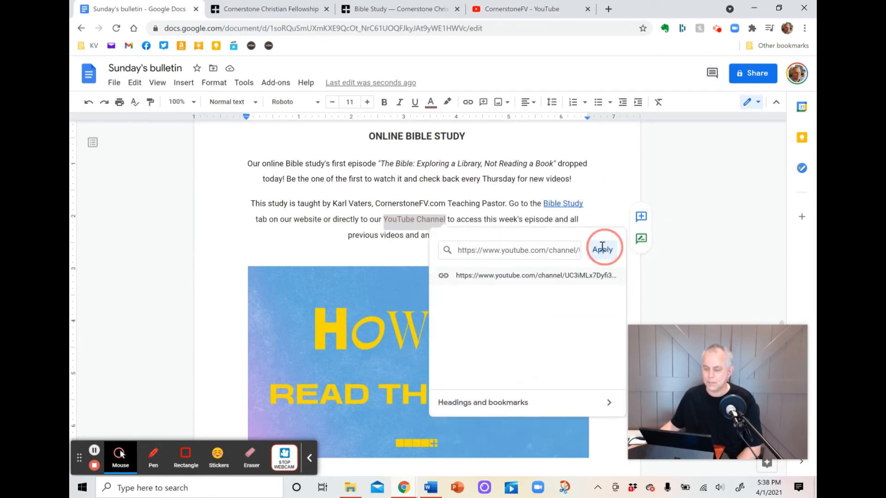
{"action": "left_click", "coordinate": [601, 250]}
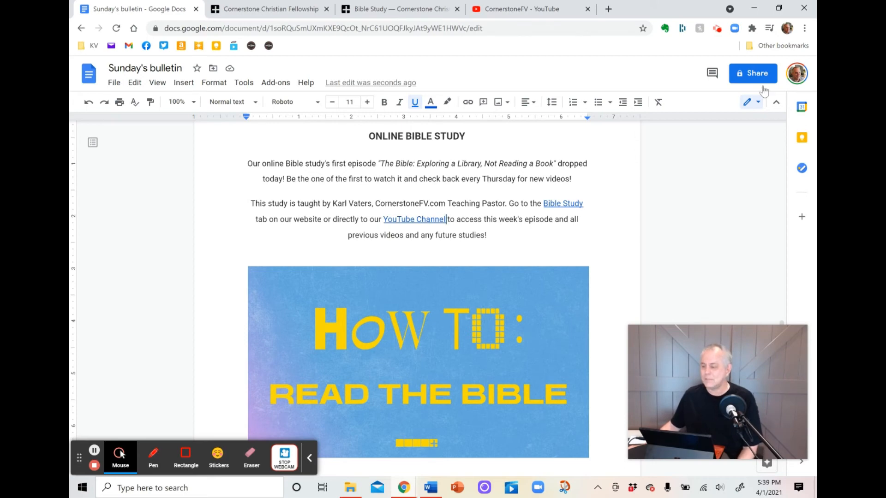
{"action": "mouse_move", "coordinate": [753, 73]}
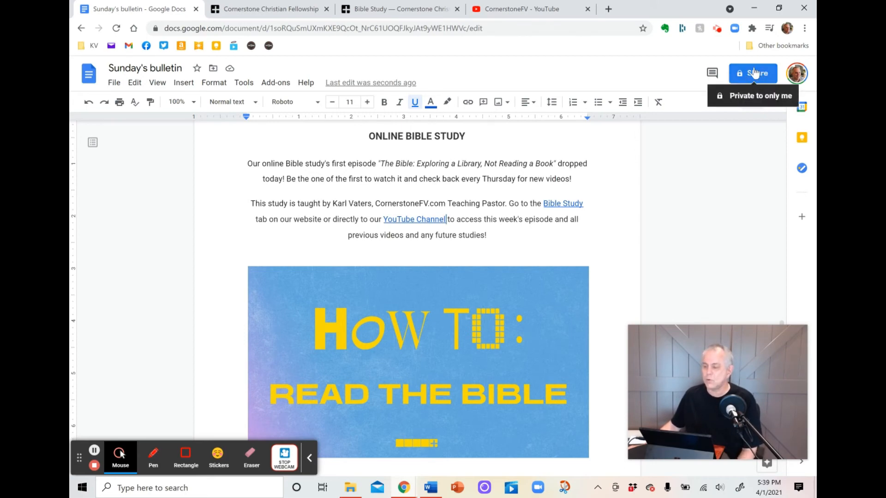
{"action": "mouse_move", "coordinate": [753, 82]}
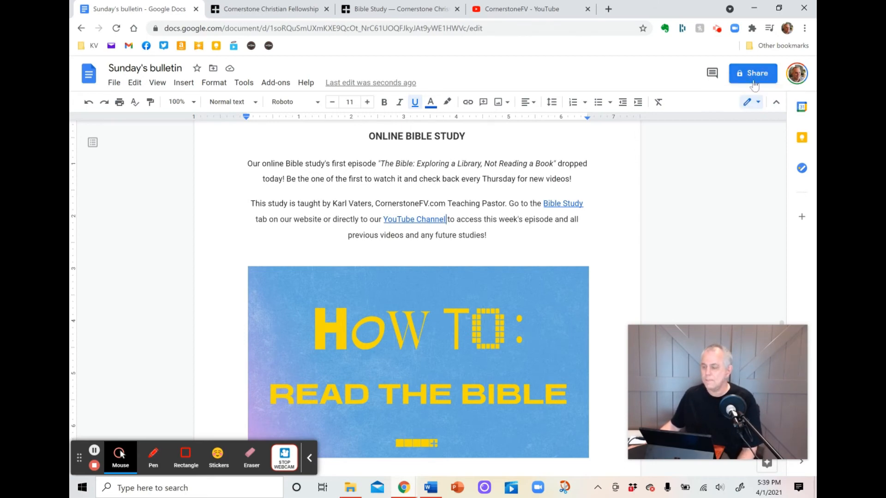
{"action": "mouse_move", "coordinate": [752, 74]}
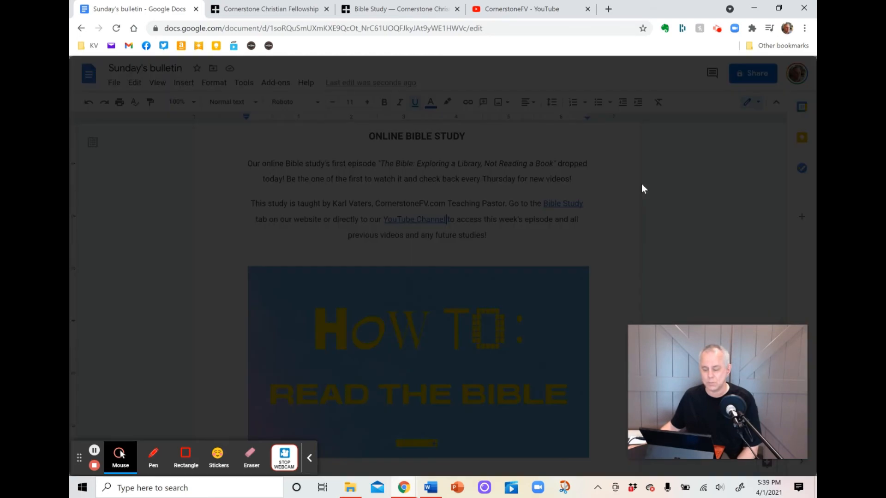
Copy the bulletin's share link from the Share dialog and close it, access still restricted.
{"action": "left_click", "coordinate": [753, 73]}
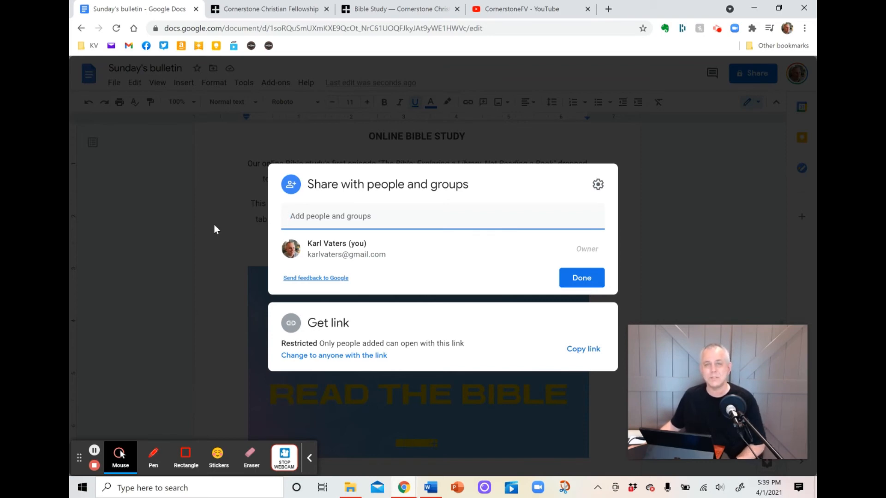
{"action": "left_click", "coordinate": [329, 216]}
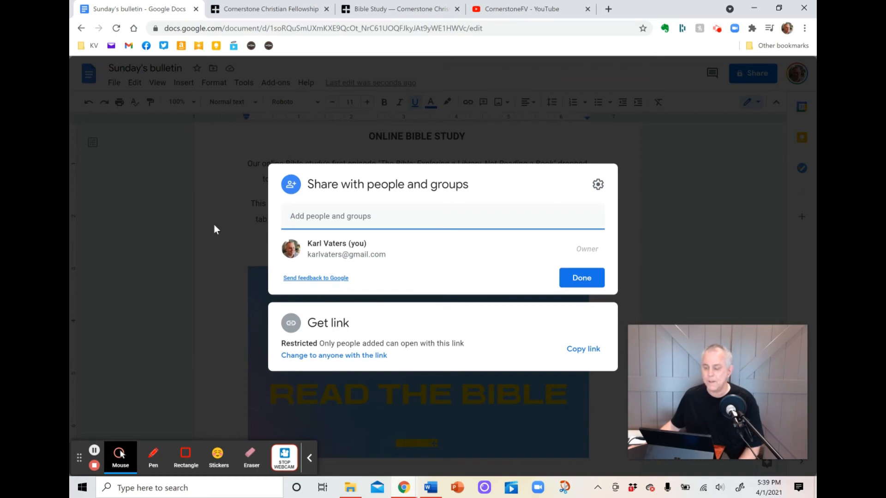
{"action": "mouse_move", "coordinate": [342, 338]}
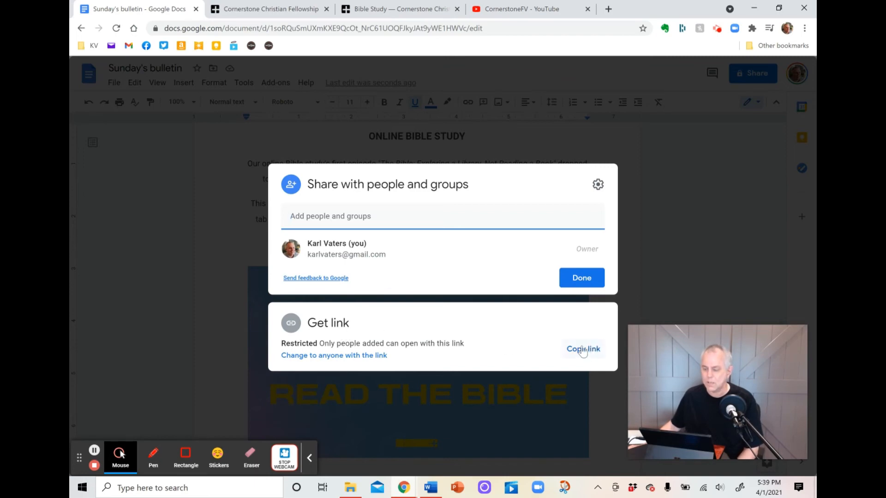
{"action": "left_click", "coordinate": [582, 348]}
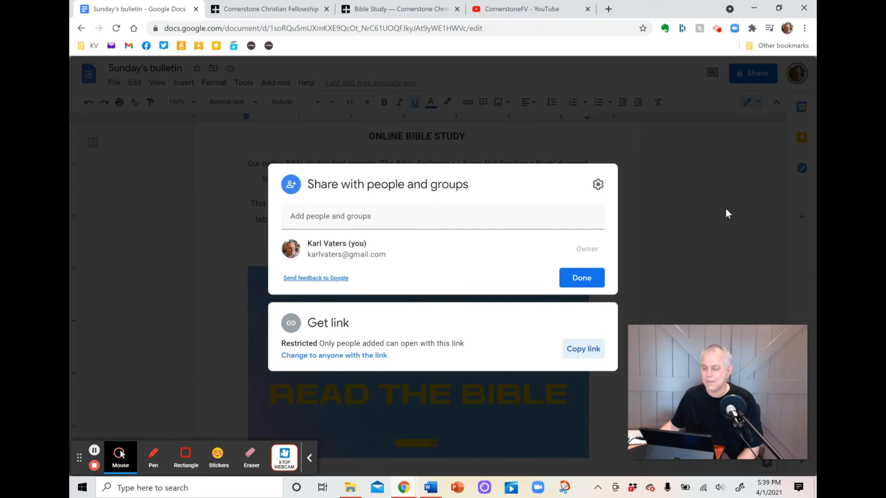
{"action": "left_click", "coordinate": [580, 277]}
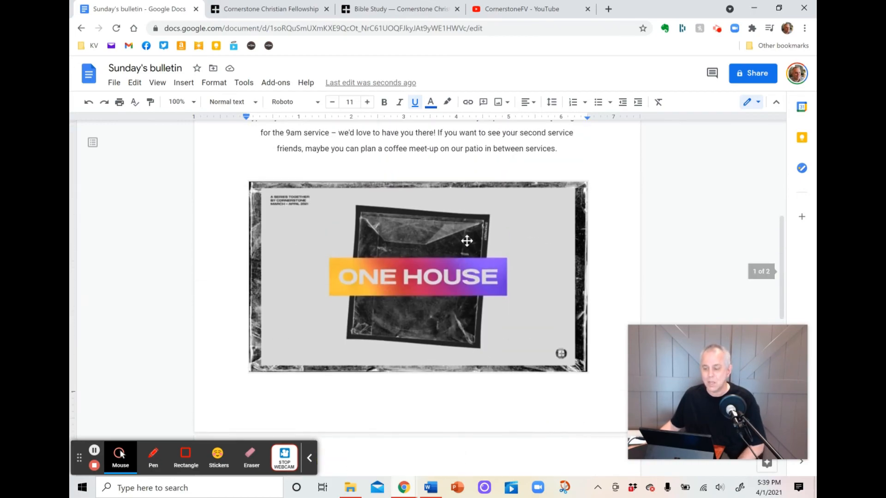
{"action": "scroll", "scroll_direction": "down", "scroll_amount": 3}
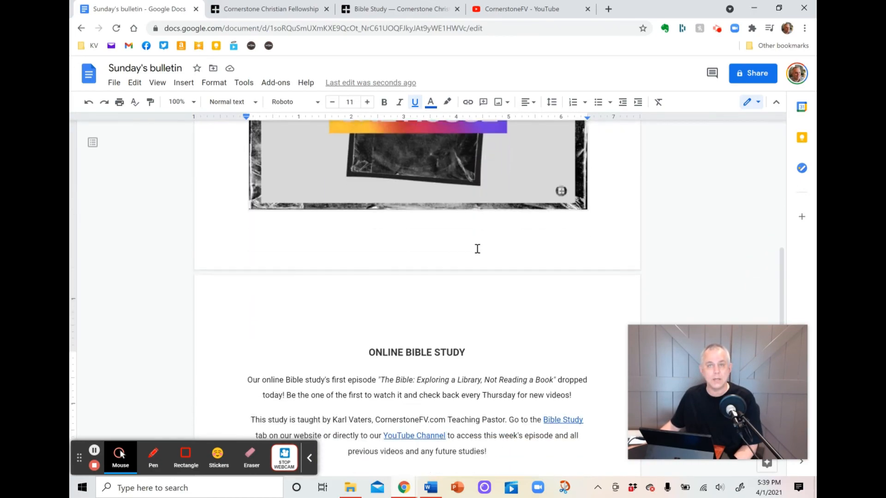
{"action": "scroll", "scroll_direction": "down", "scroll_amount": 3}
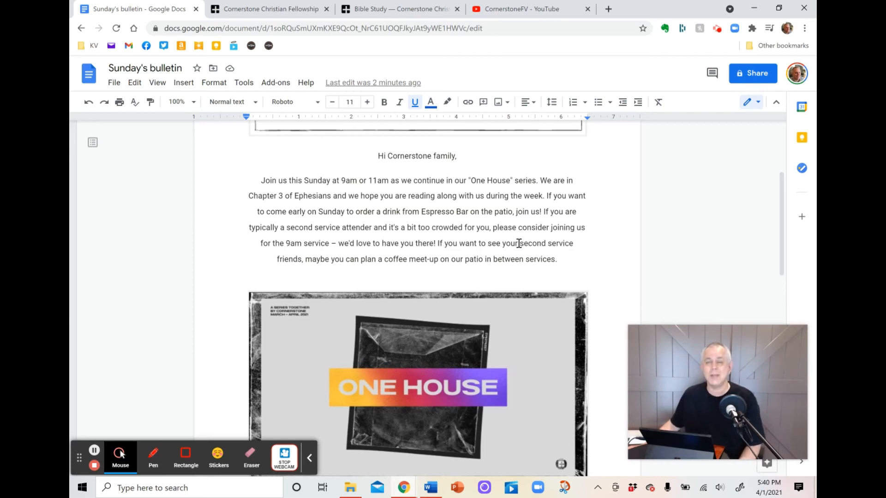
{"action": "scroll", "scroll_direction": "down", "scroll_amount": 3}
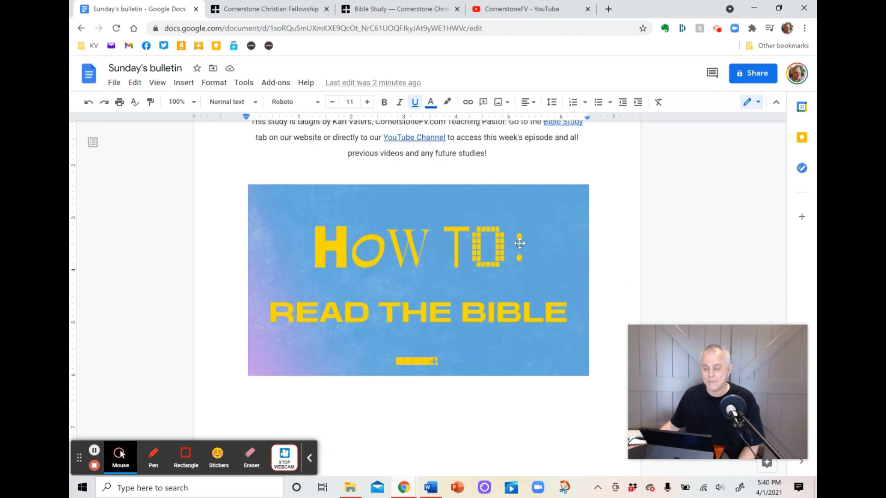
{"action": "scroll", "scroll_direction": "down", "scroll_amount": 3}
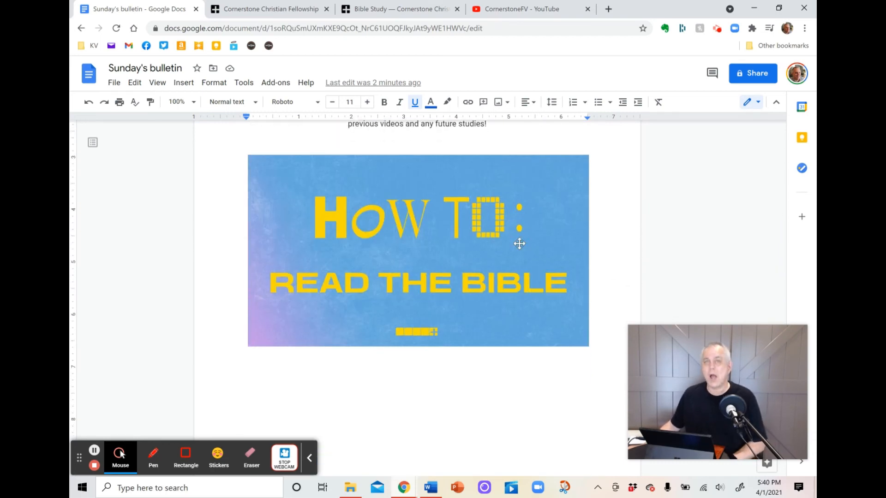